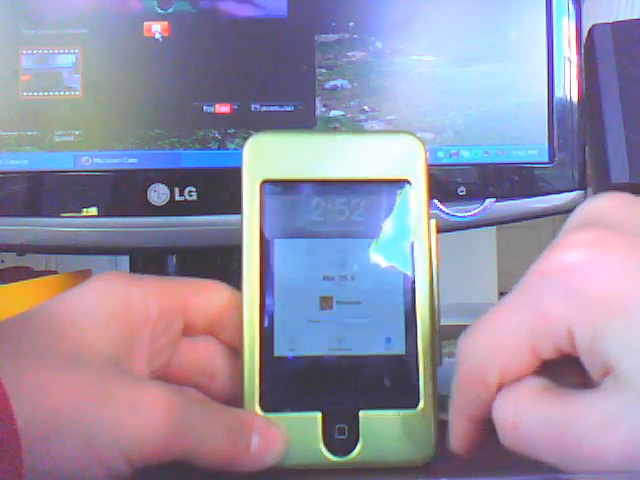
Slide to unlock the iPod touch and launch Cydia from the home screen
{"action": "left_click", "coordinate": [342, 439]}
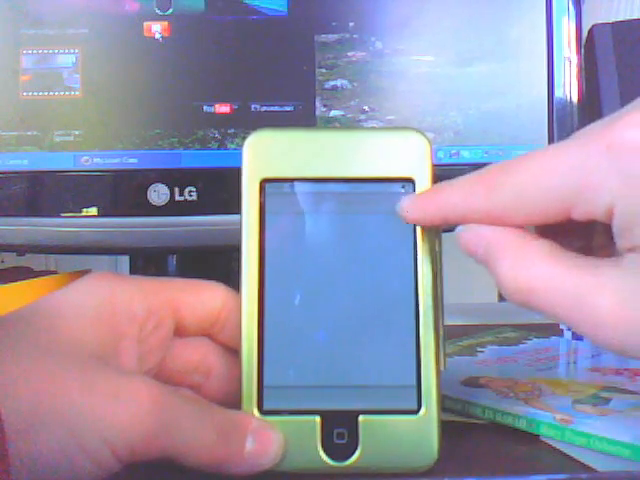
{"action": "left_click", "coordinate": [400, 210]}
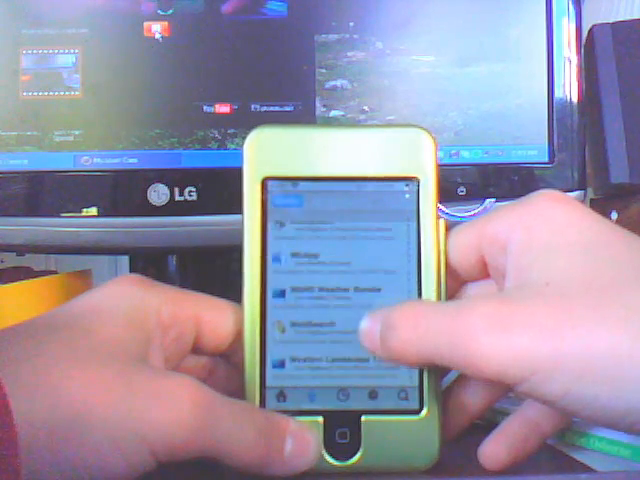
Scroll down Cydia's package list to reach WinterBoard near the bottom
{"action": "scroll", "scroll_direction": "down", "scroll_amount": 3}
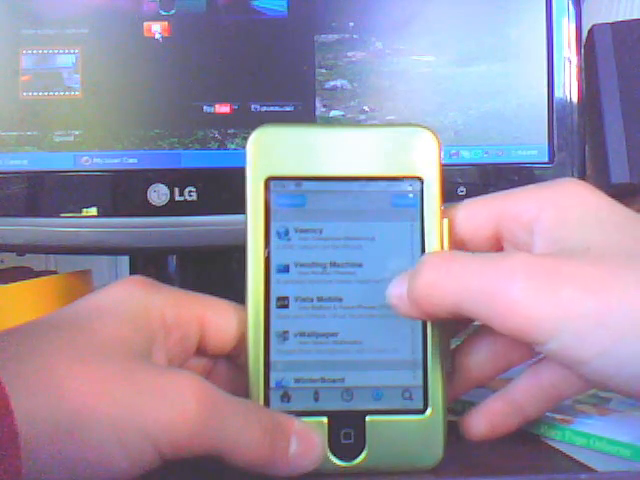
{"action": "scroll", "scroll_direction": "down", "scroll_amount": 3}
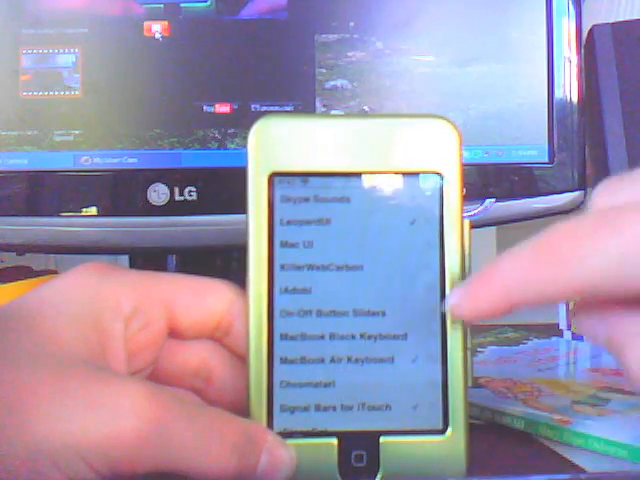
Scroll through WinterBoard's theme list with Transparent Dock and both No Icon Labels options ticked
{"action": "scroll", "scroll_direction": "down", "scroll_amount": 3}
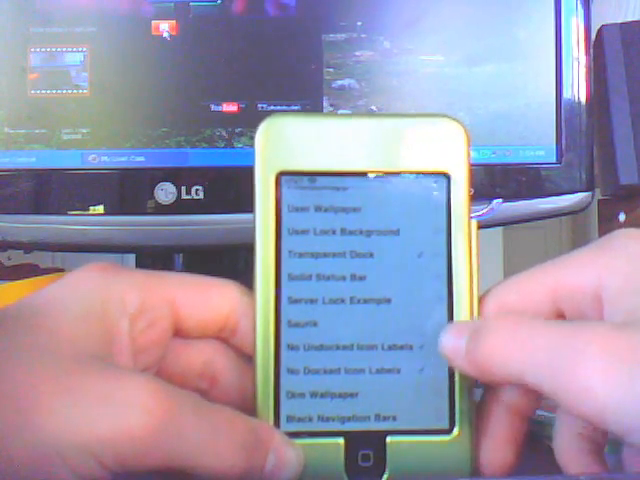
{"action": "scroll", "scroll_direction": "down", "scroll_amount": 3}
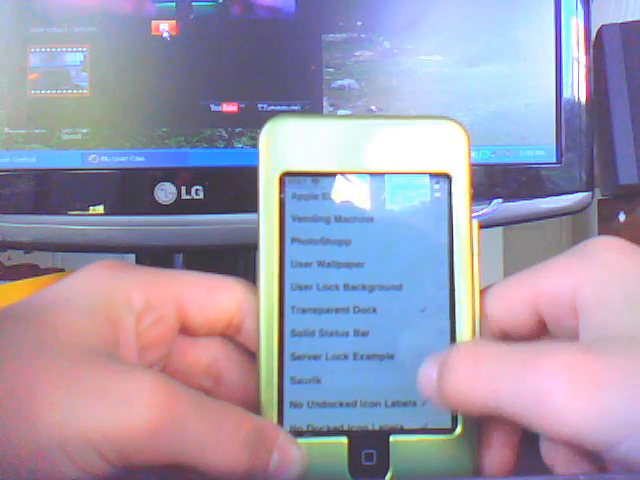
{"action": "scroll", "scroll_direction": "down", "scroll_amount": 3}
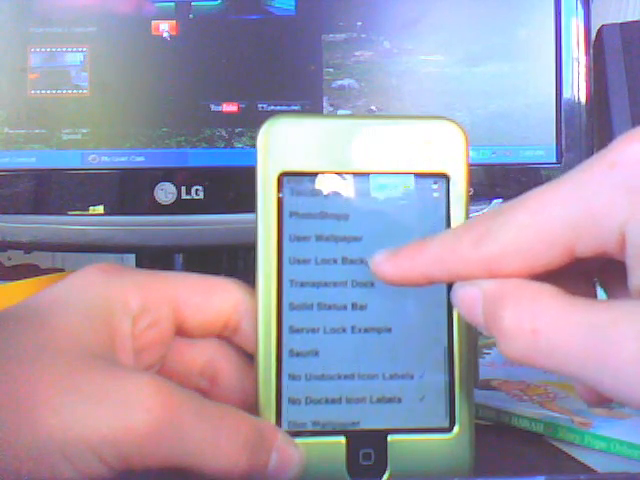
{"action": "scroll", "scroll_direction": "down", "scroll_amount": 3}
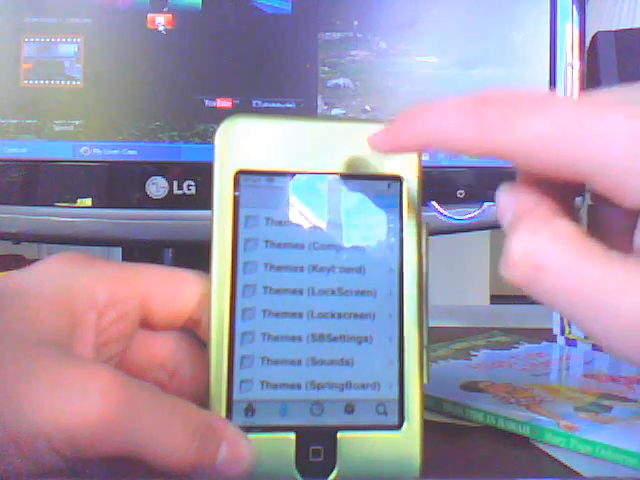
Open the Themes (LockScreen) section from Cydia's Sections list
{"action": "left_click", "coordinate": [320, 290]}
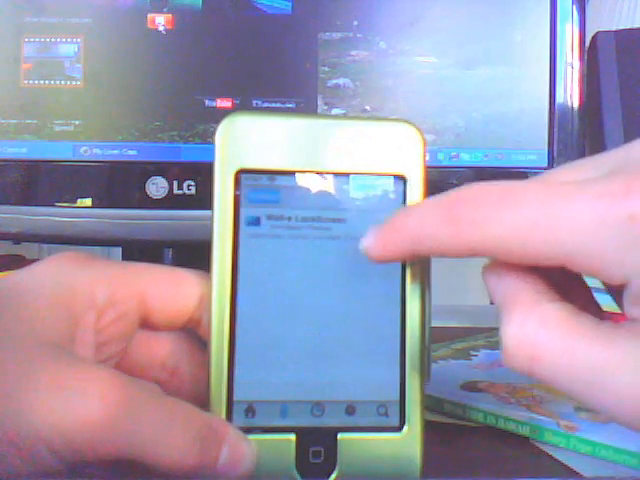